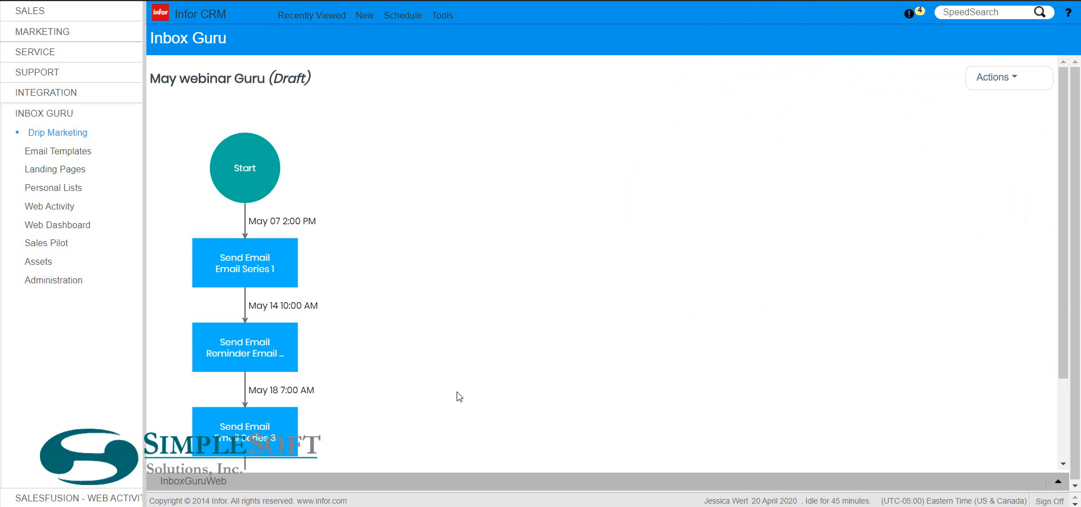
mouse_move(453, 394)
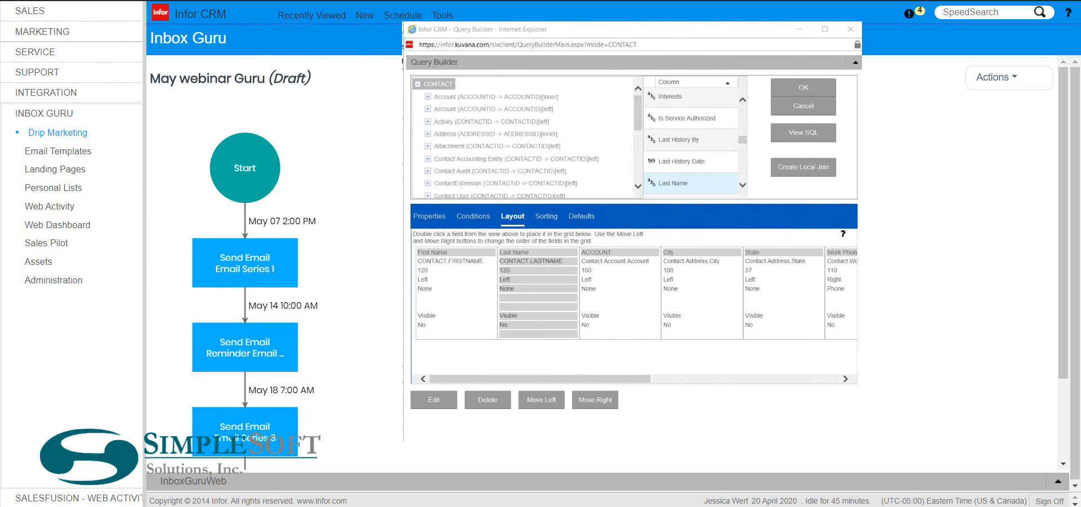
mouse_move(315, 153)
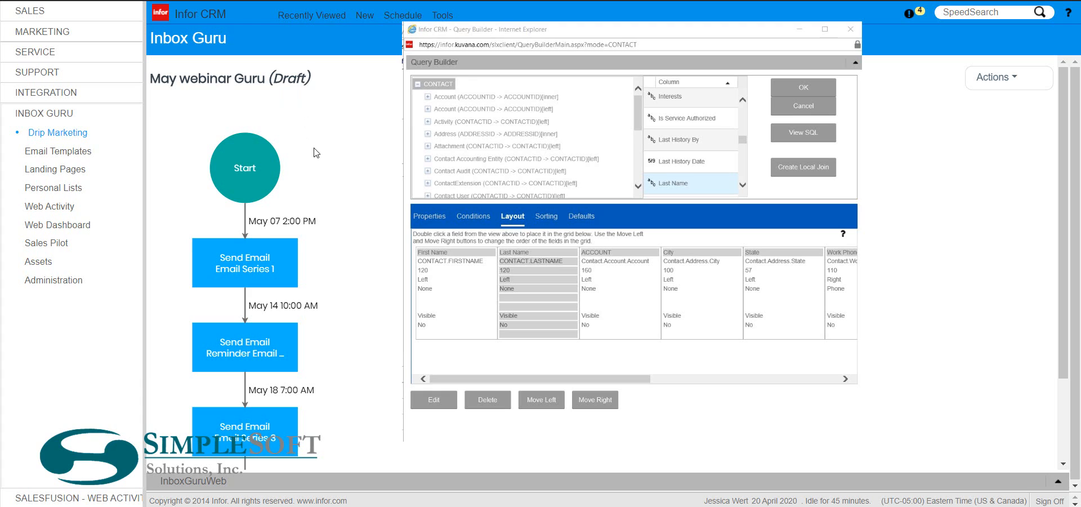
mouse_move(319, 163)
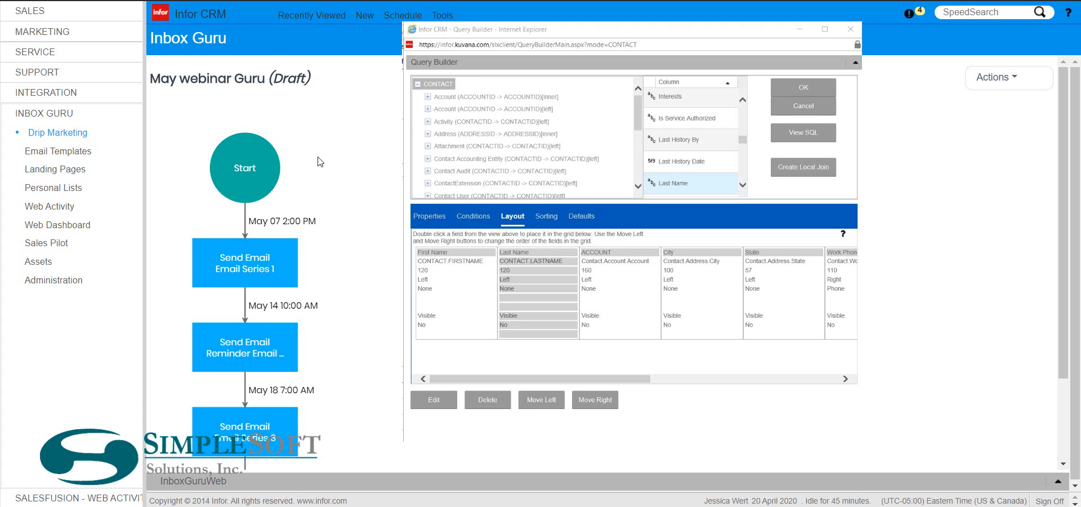
mouse_move(324, 127)
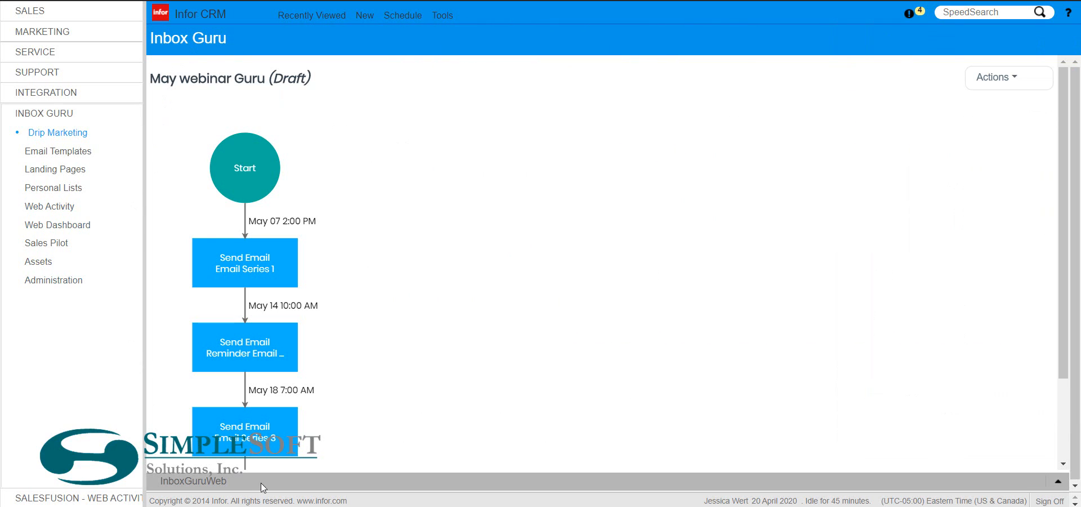
mouse_move(188, 232)
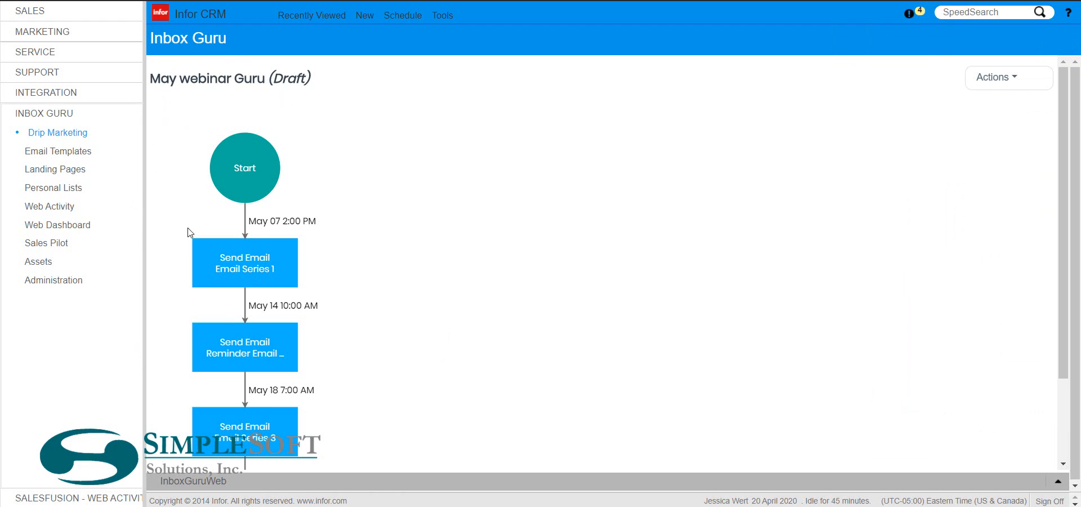
Step: Open the Email Series 1 send-email step's content in the email editor
click(244, 262)
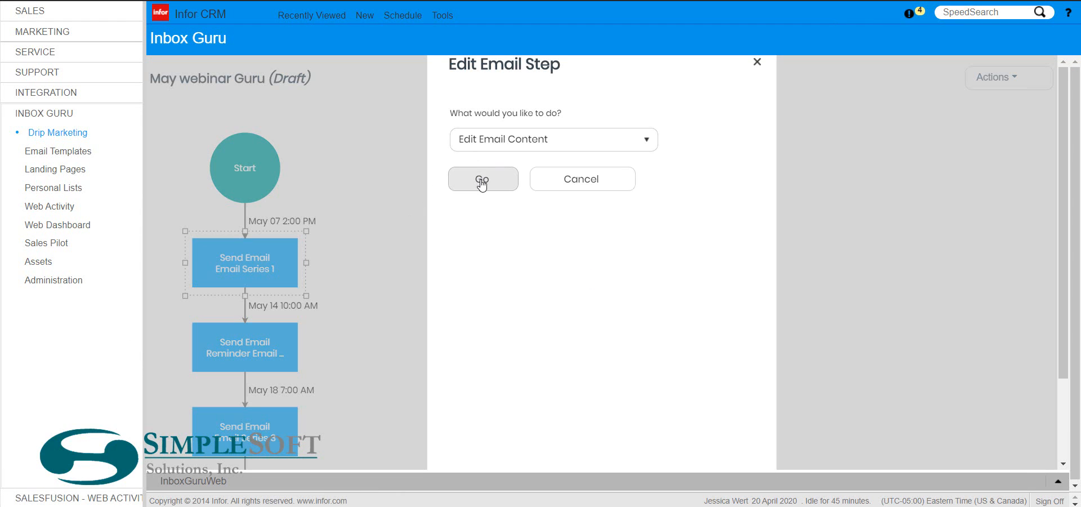
click(483, 179)
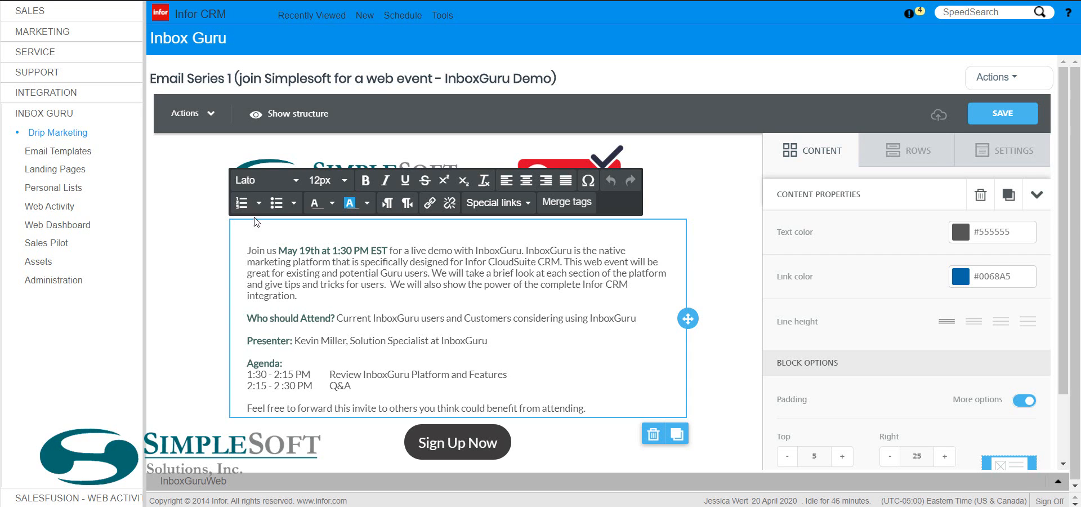
mouse_move(526, 182)
text(H)
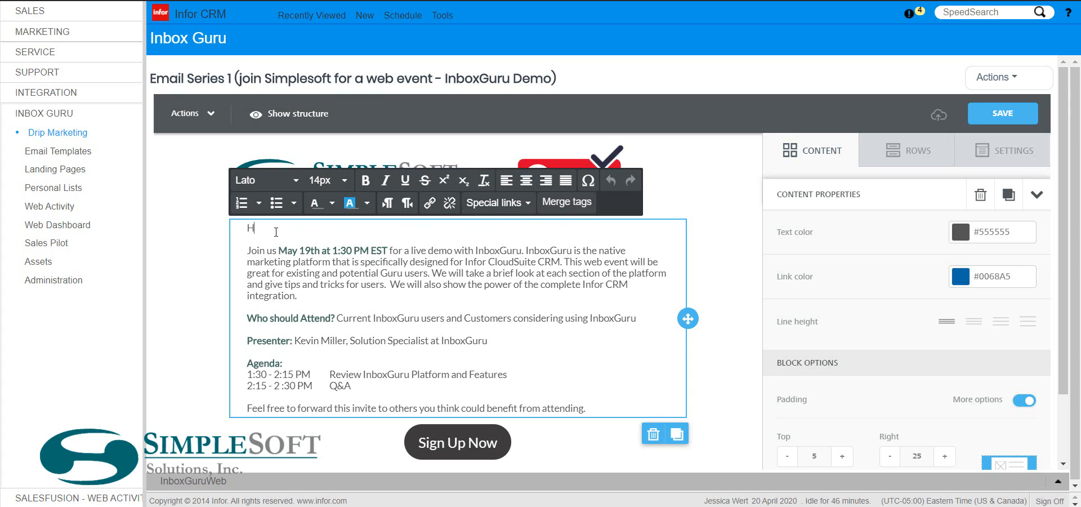
Step: Type the greeting 'Hi' above the invitation text and bring up merge tags
text(i)
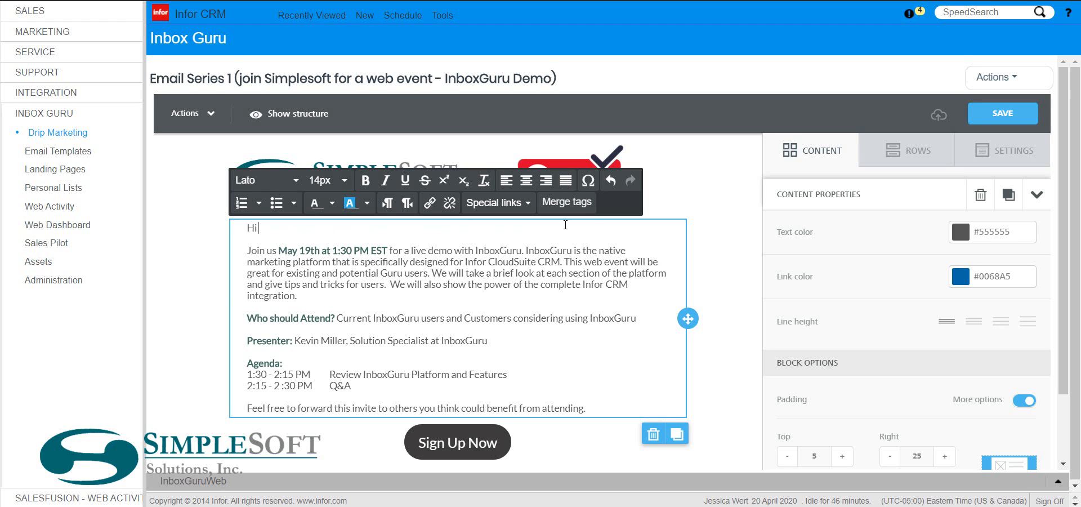
click(567, 202)
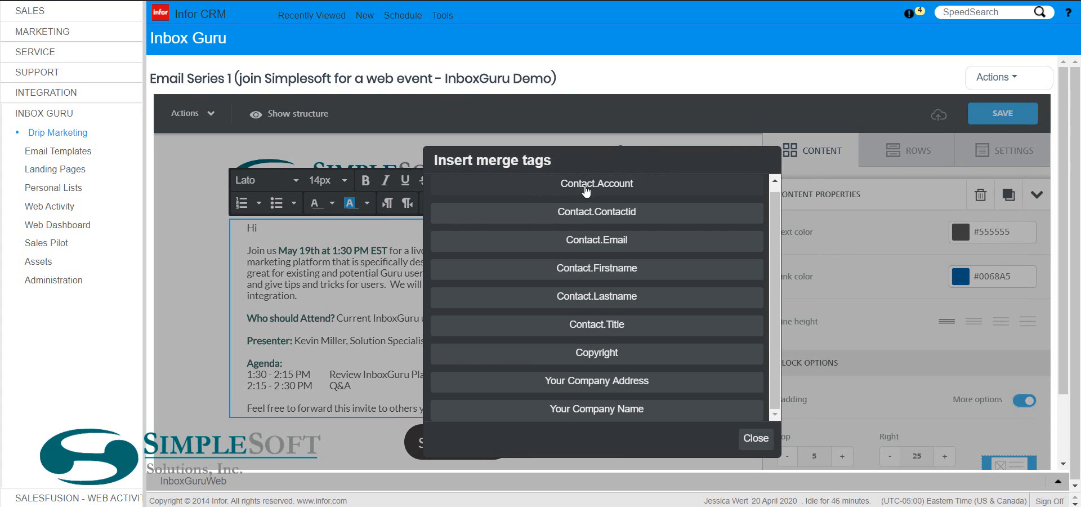
mouse_move(631, 367)
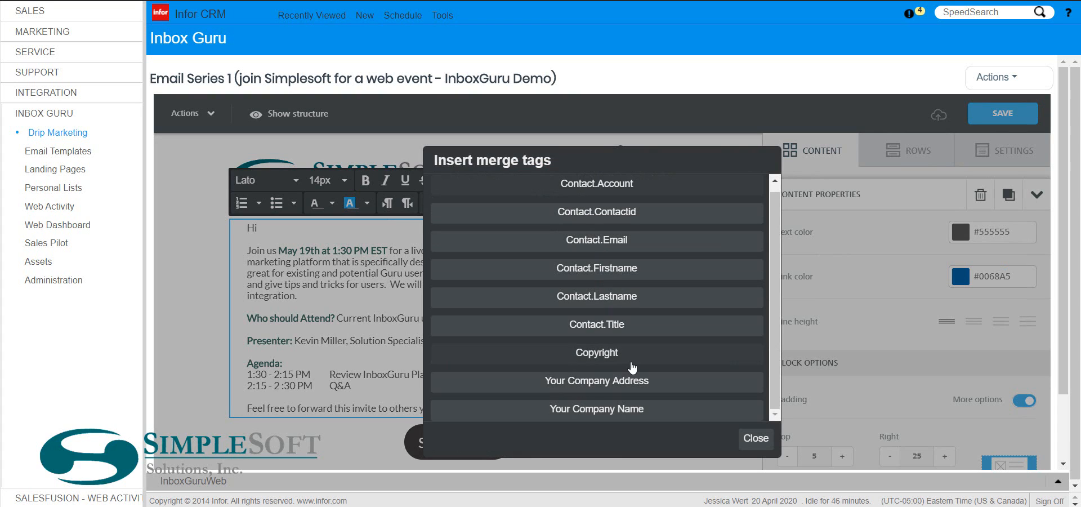
mouse_move(610, 338)
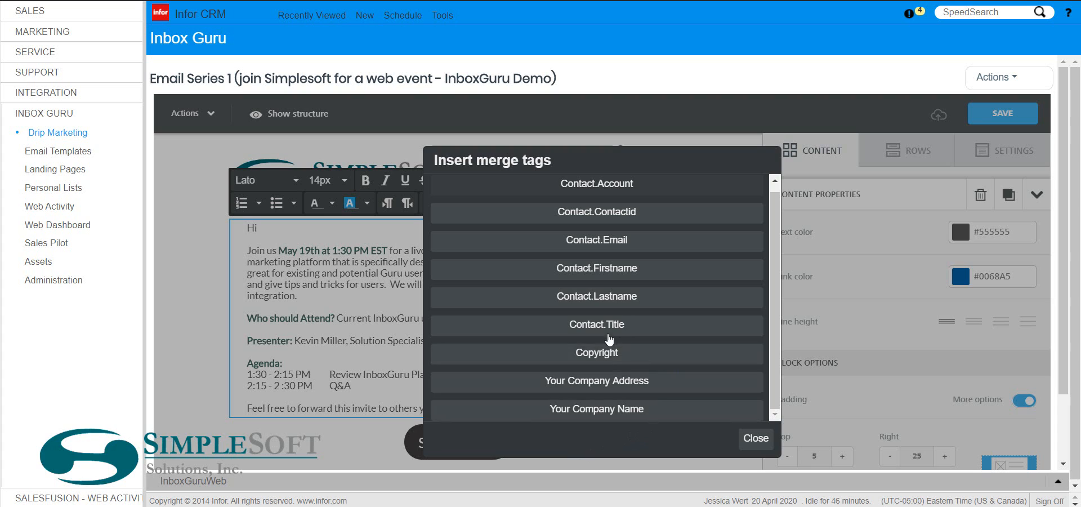
mouse_move(627, 339)
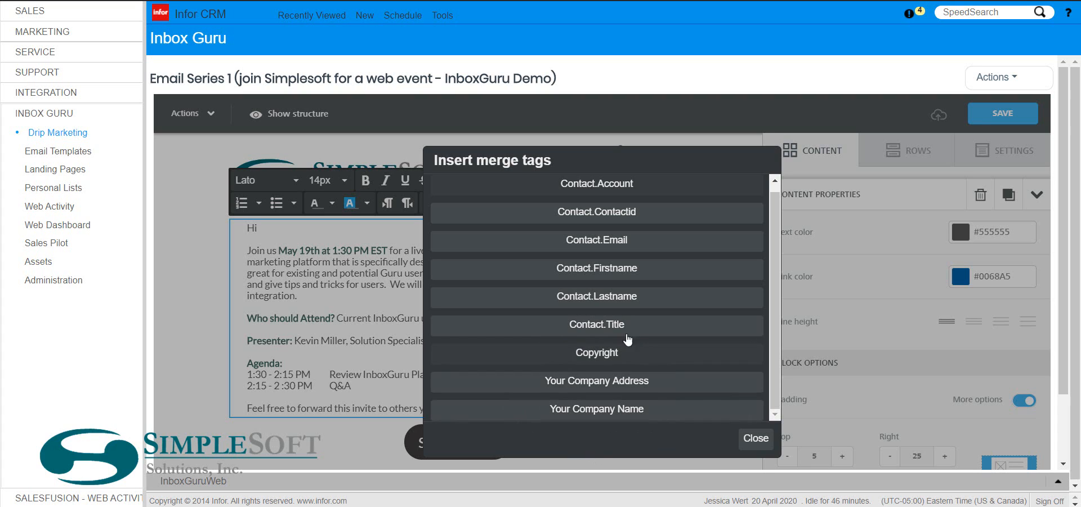
mouse_move(542, 387)
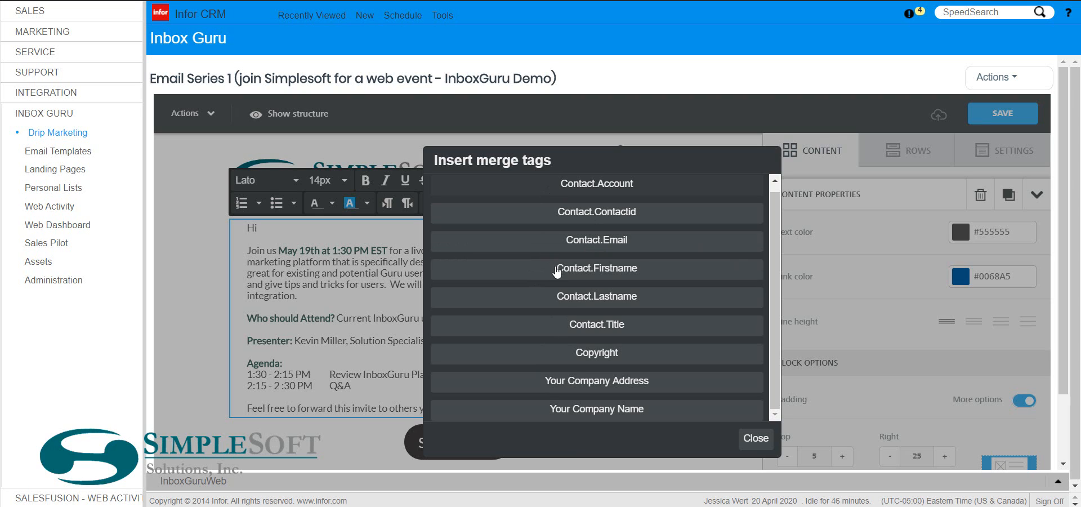
mouse_move(557, 311)
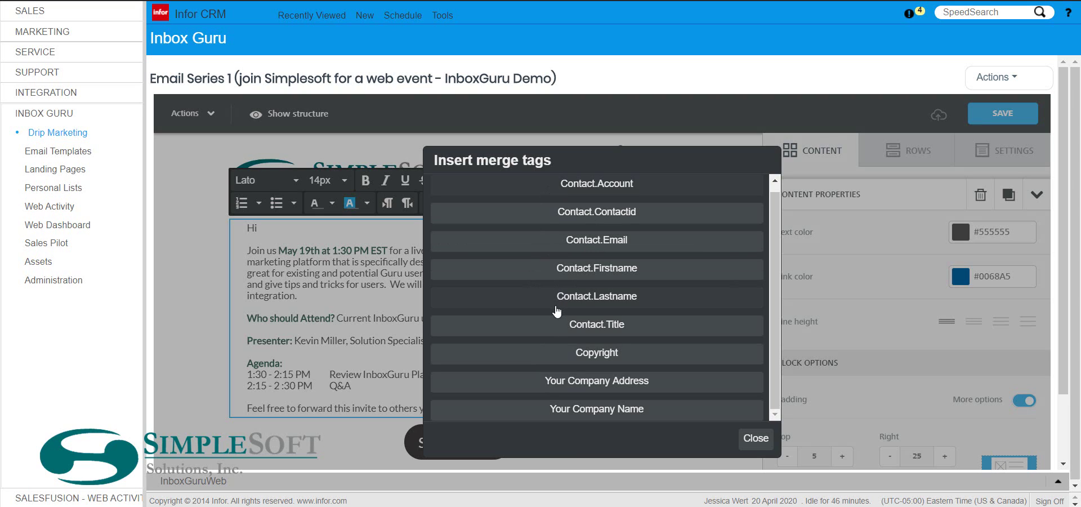
mouse_move(587, 272)
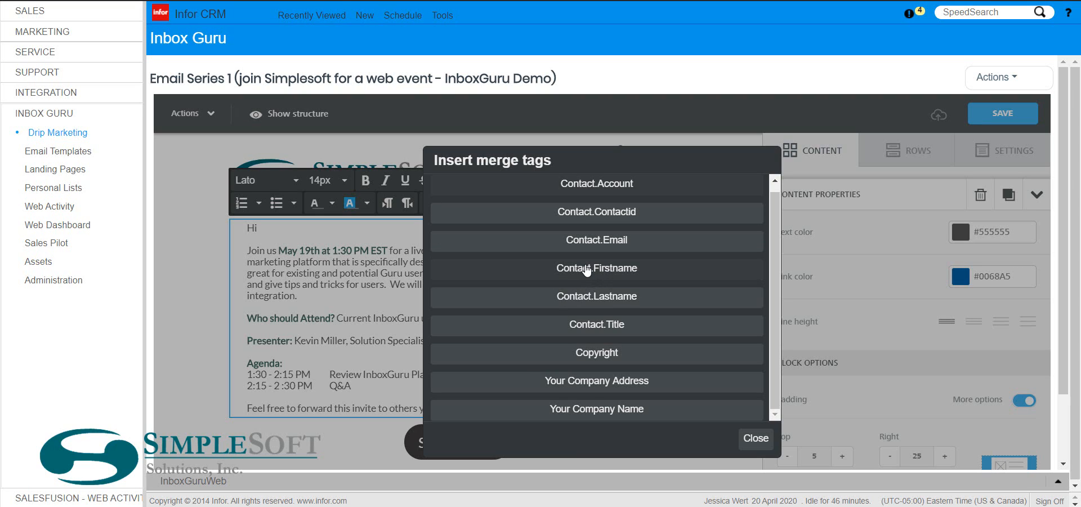
Step: Insert the Contact.Firstname merge tag after 'Hi' in the greeting
click(596, 268)
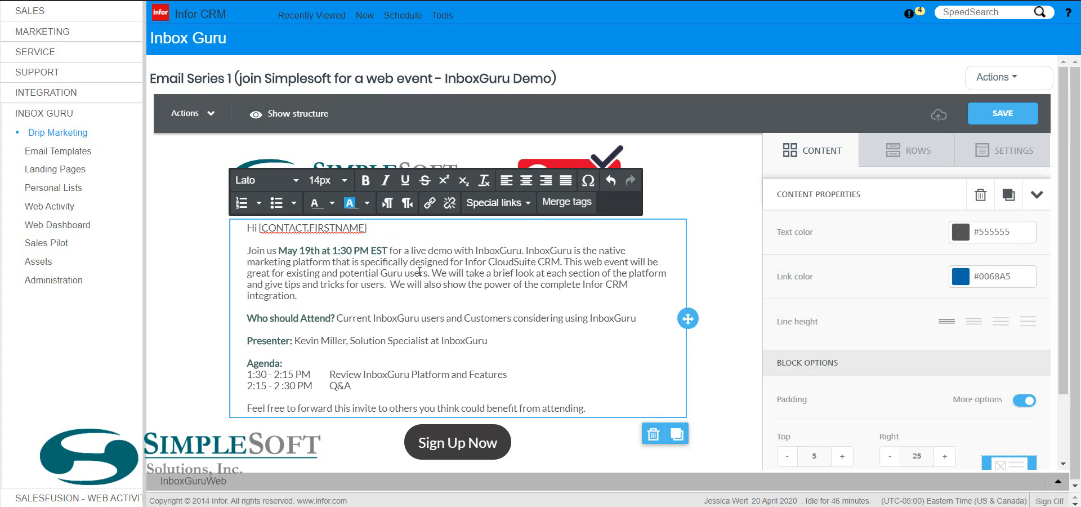
Step: Add a comma so the greeting reads 'Hi {CONTACT.FIRSTNAME},'
text(,)
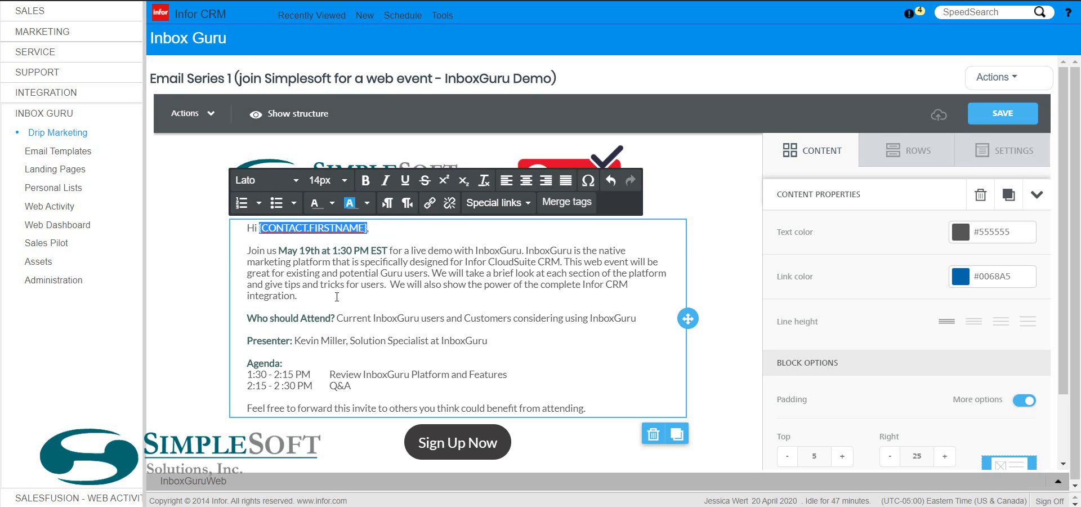
mouse_move(326, 290)
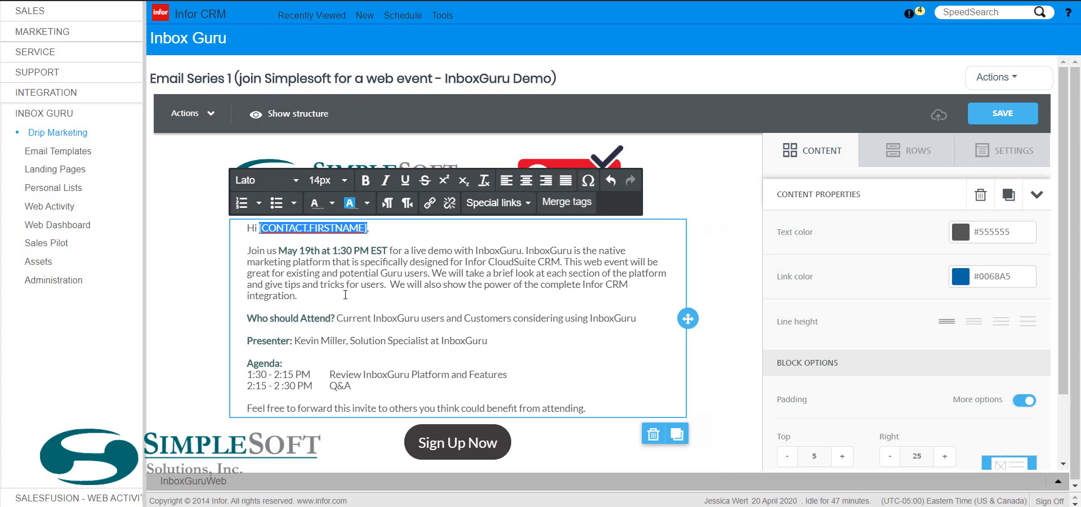
mouse_move(341, 266)
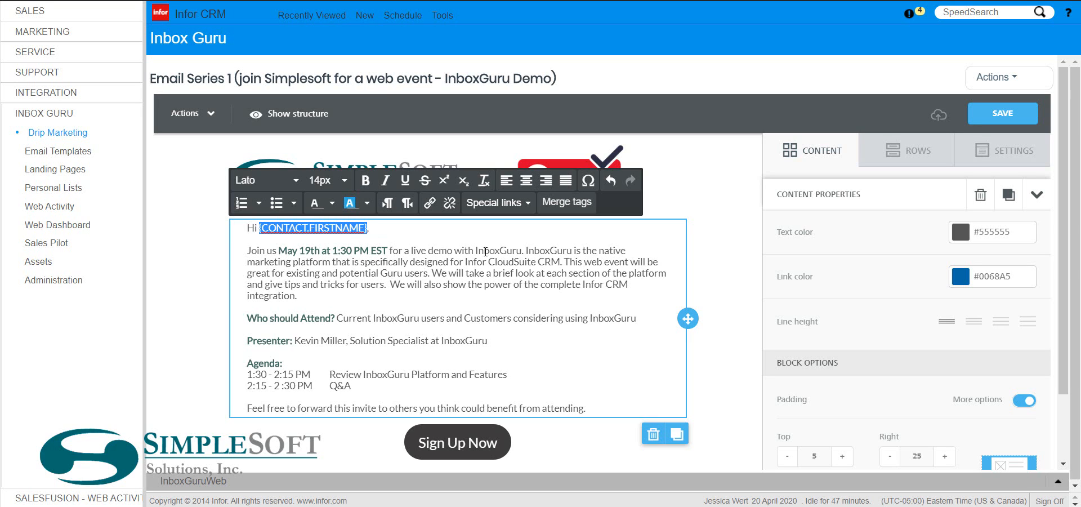
click(1008, 77)
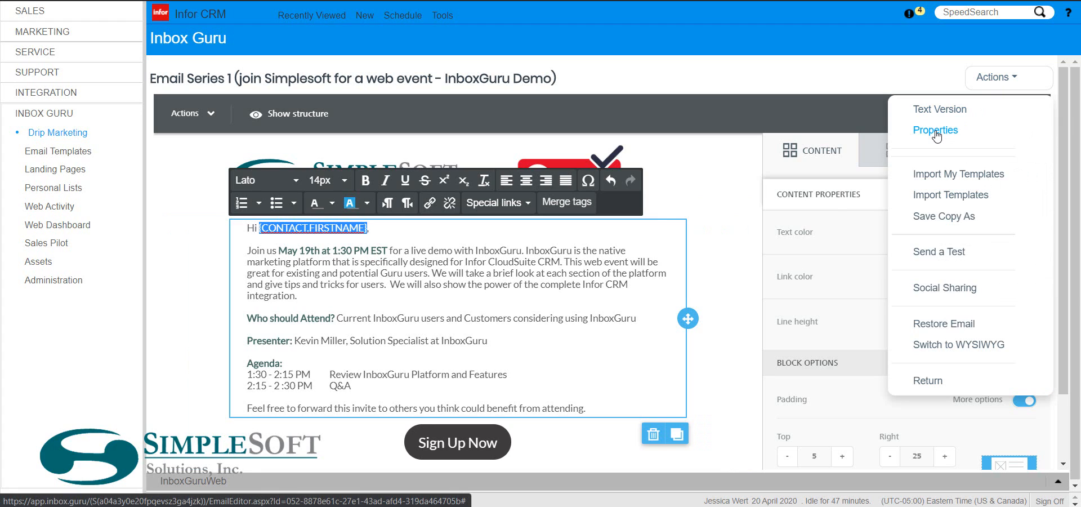
Step: Prefix the subject with {CONTACT.FIRSTNAME} in Properties and update it
click(936, 130)
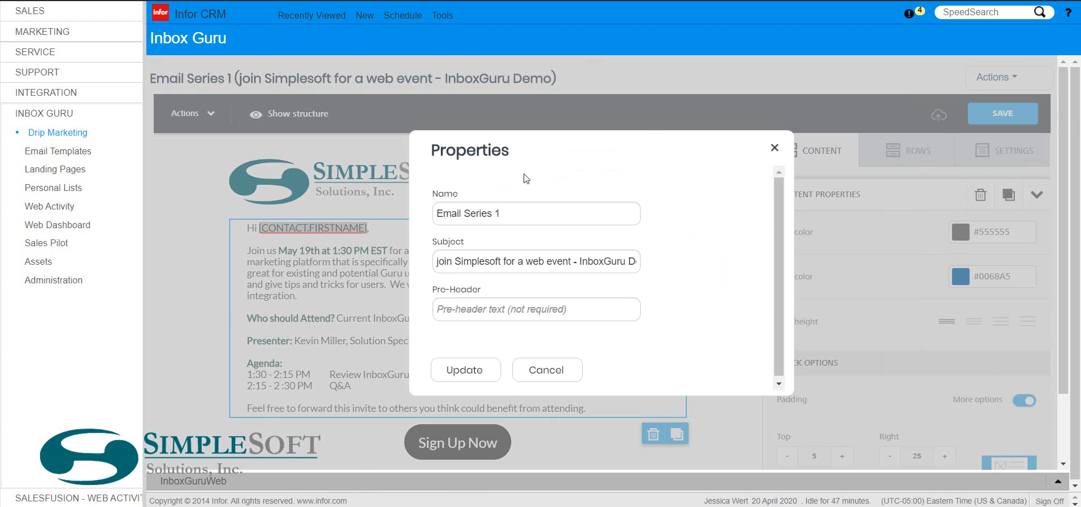
click(536, 261)
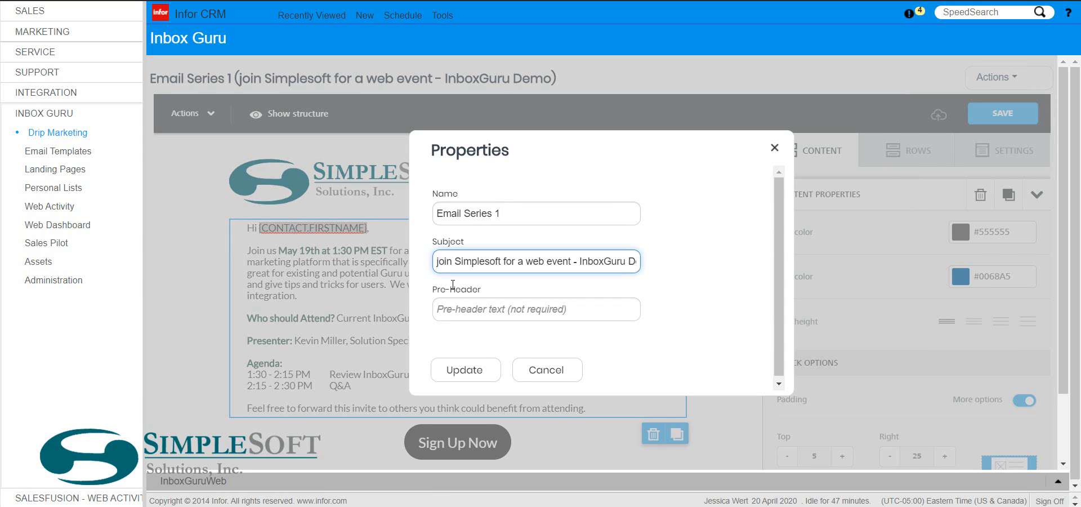
text({CONTACT.FIRSTNAME} join Simplesoft for a)
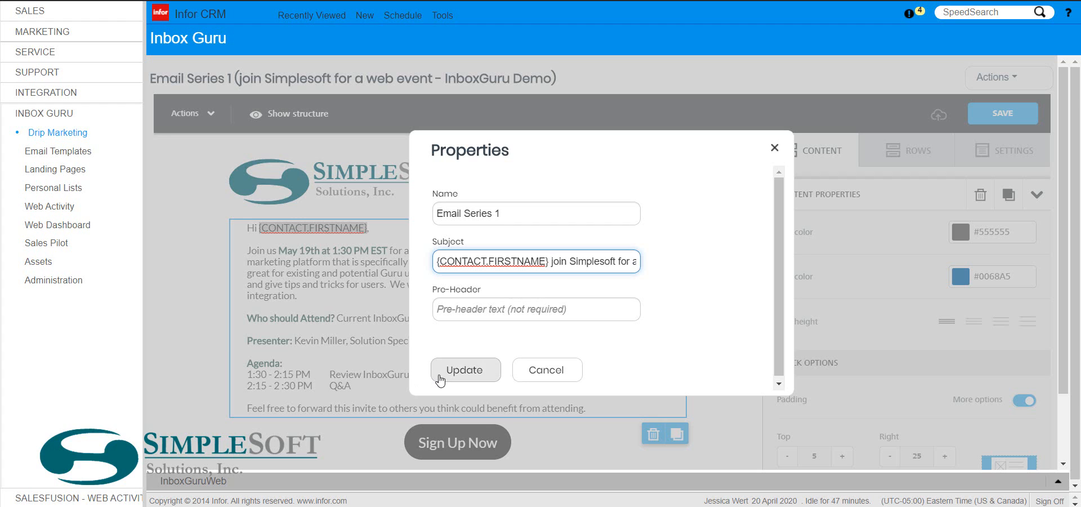
click(465, 370)
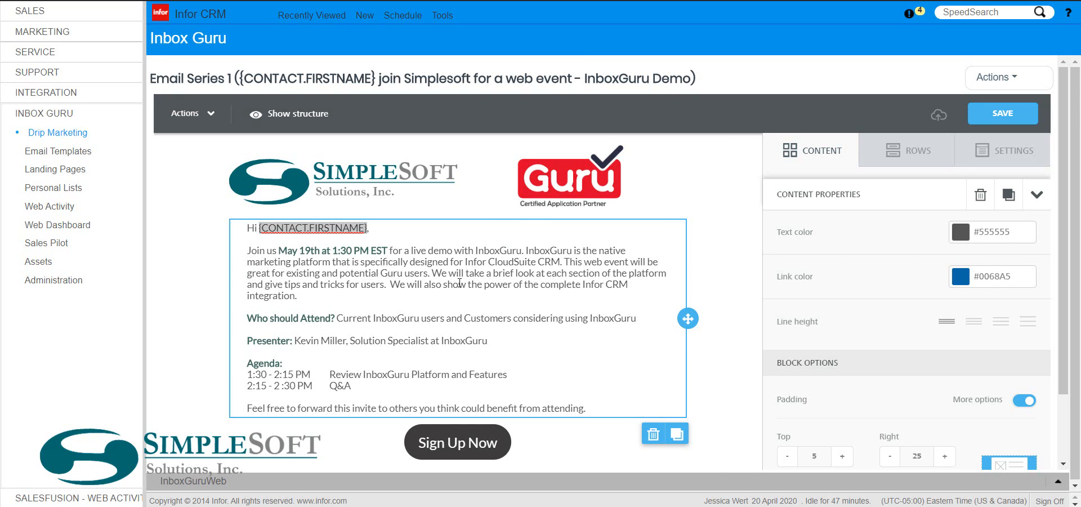
mouse_move(416, 363)
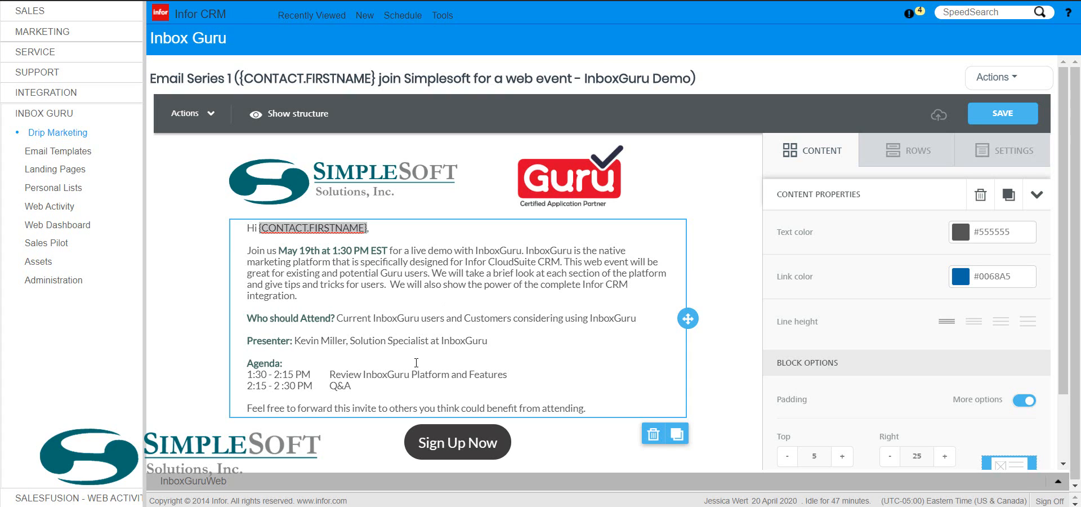